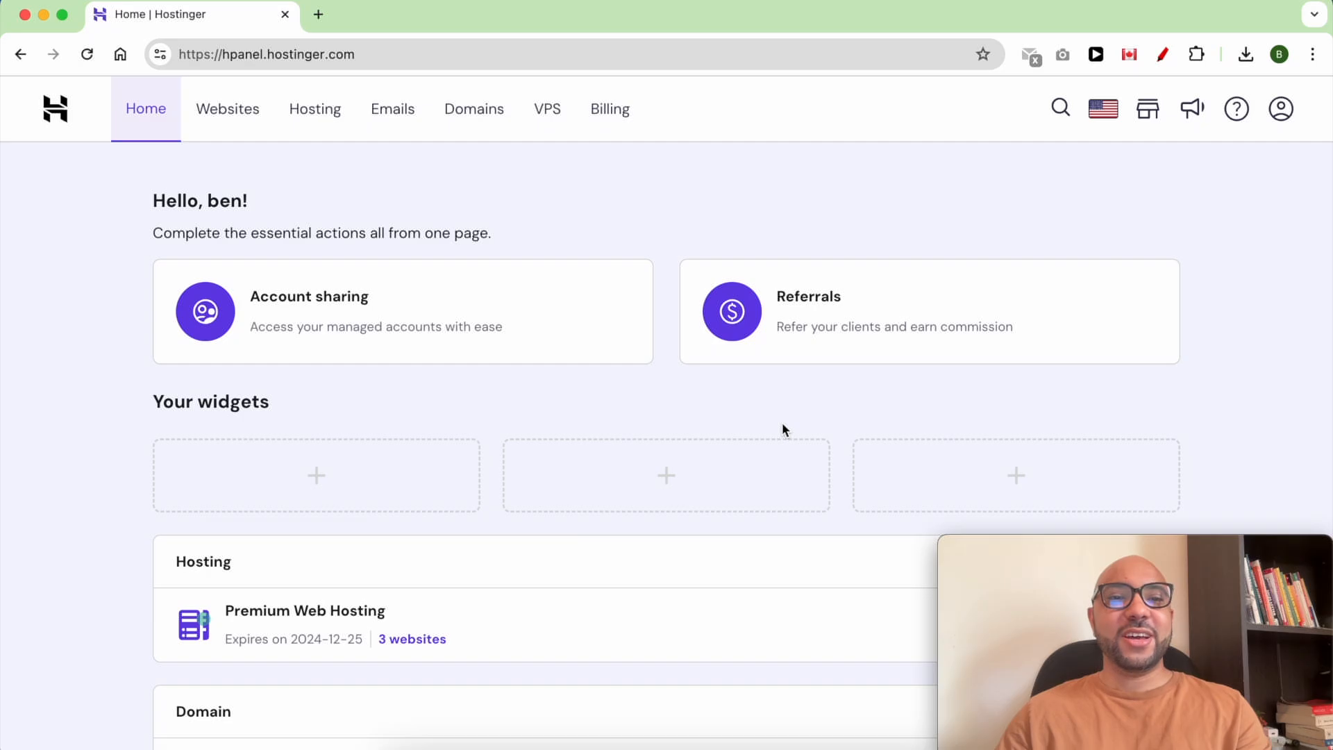
{"action": "mouse_move", "coordinate": [308, 185]}
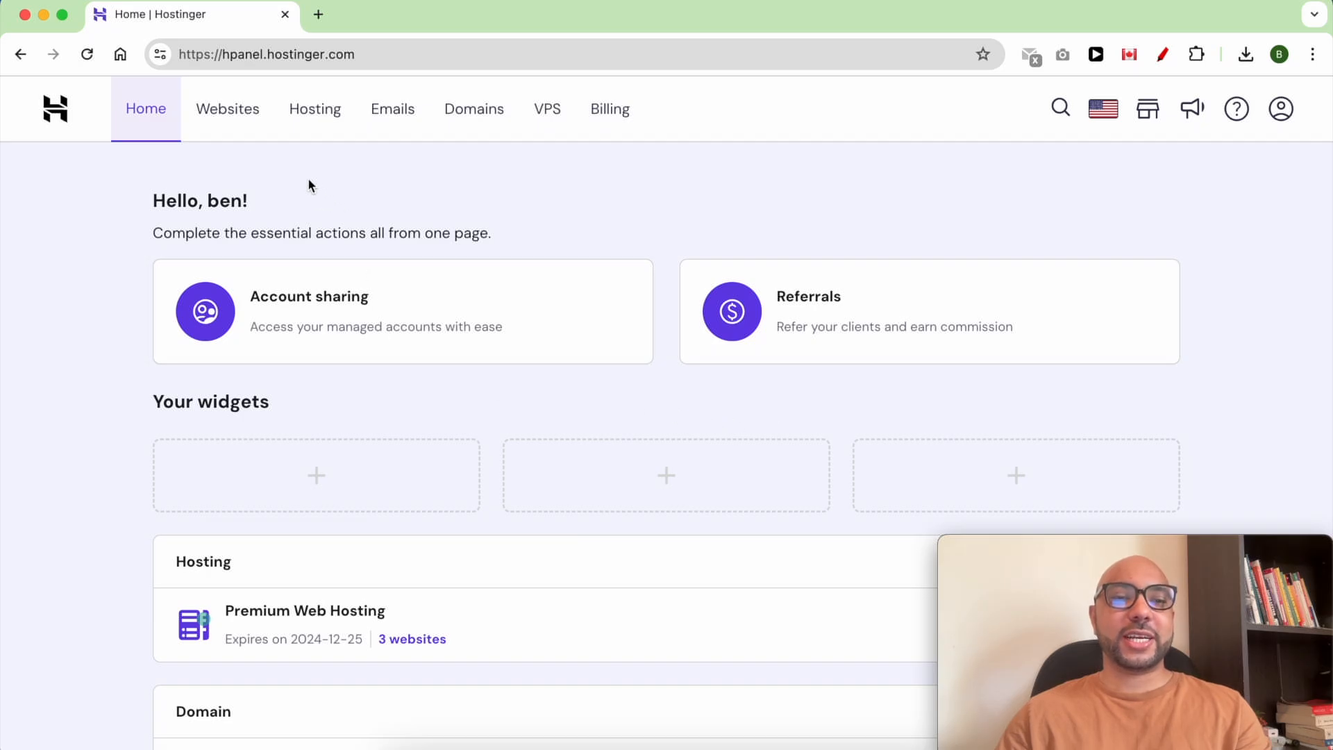
{"action": "mouse_move", "coordinate": [227, 108]}
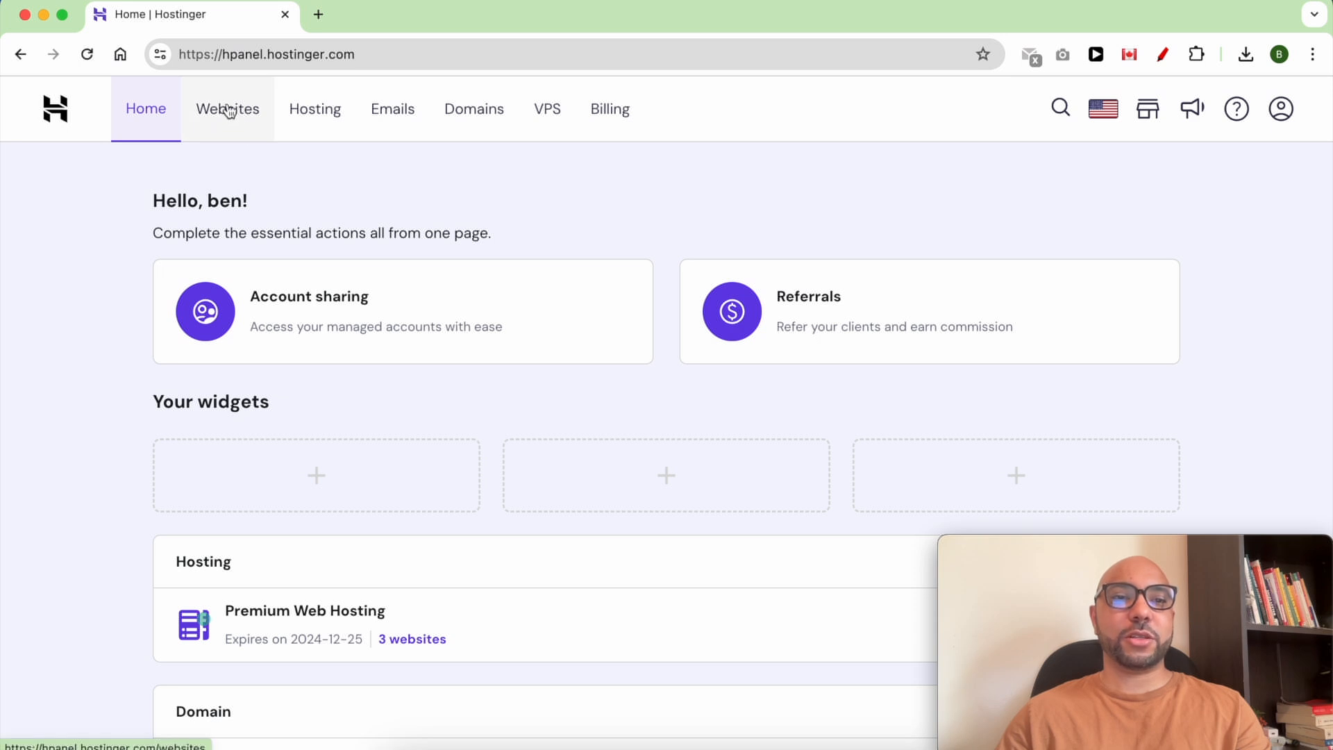
- Go to the hosted websites and reach the File Manager page for benstestingdomain.com
{"action": "left_click", "coordinate": [226, 108]}
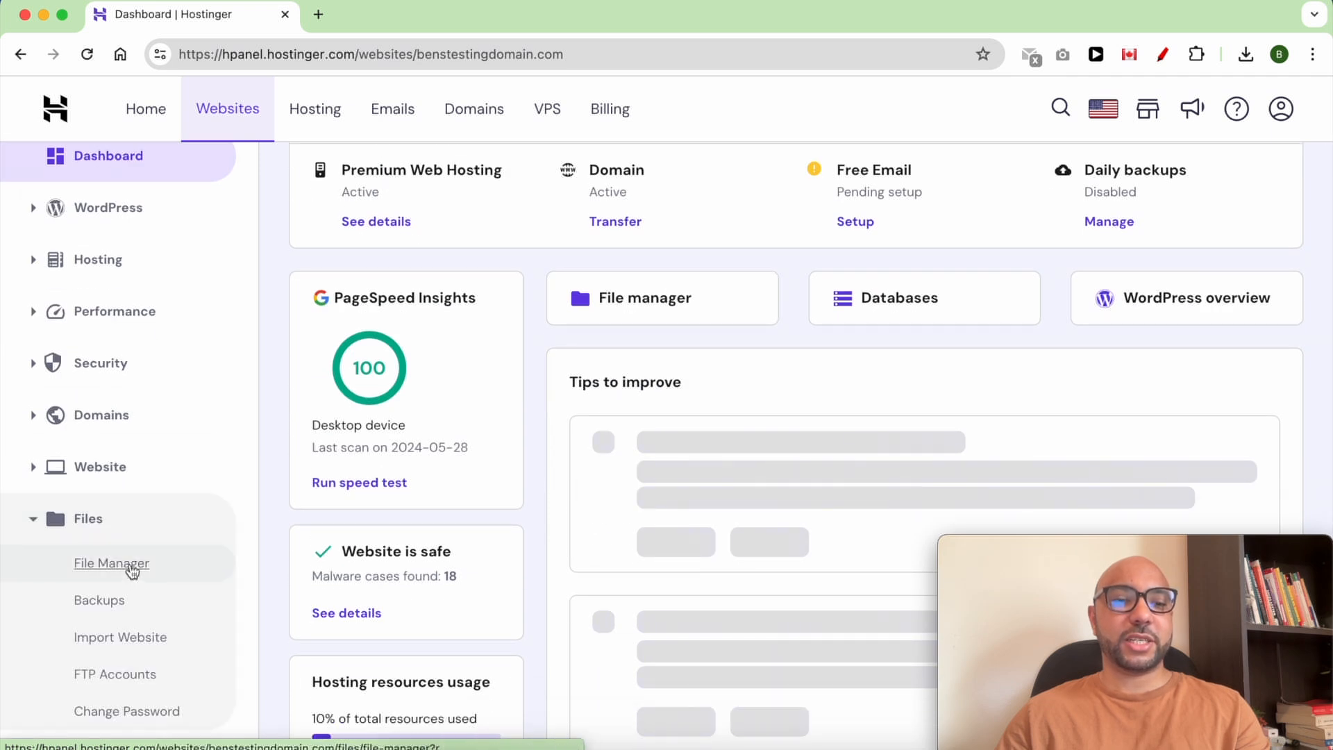
{"action": "left_click", "coordinate": [111, 563]}
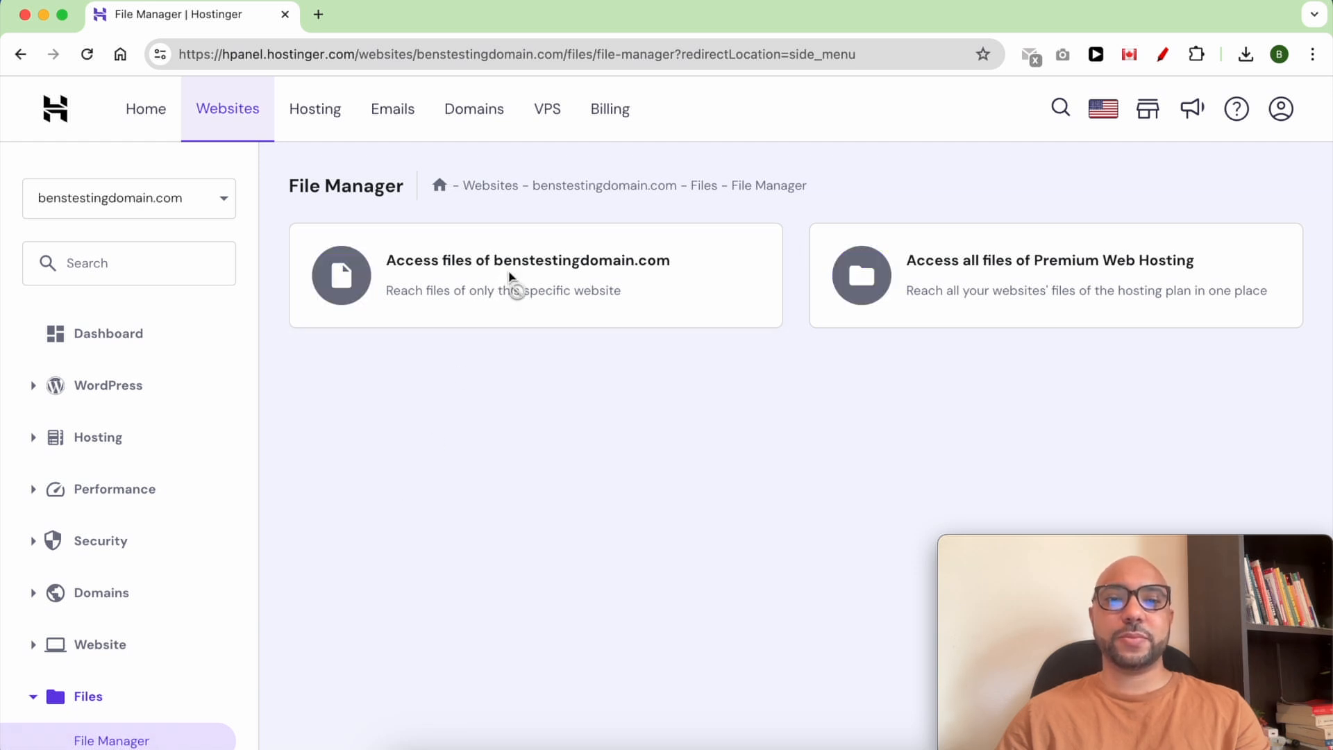
- Upload the 150.51 MiB WordPress backup zip into the empty public_html folder
{"action": "left_click", "coordinate": [527, 260]}
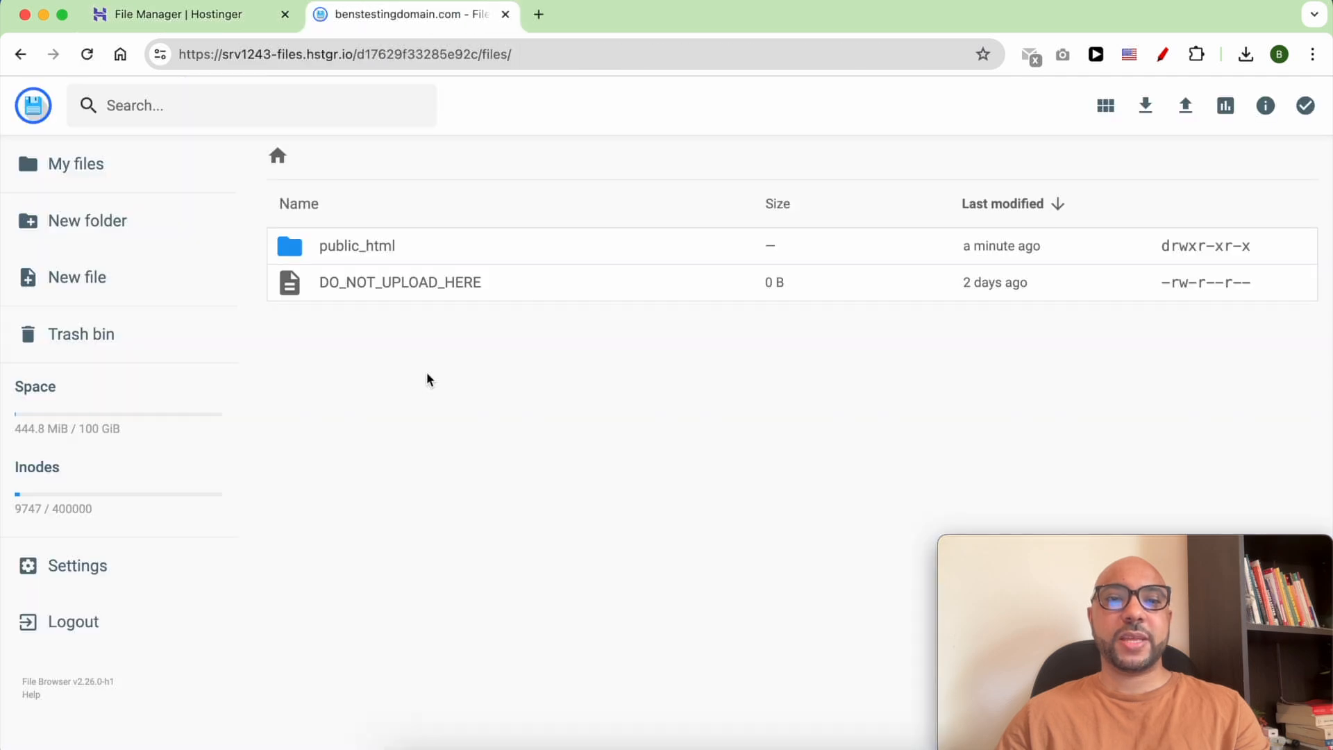
{"action": "mouse_move", "coordinate": [378, 248]}
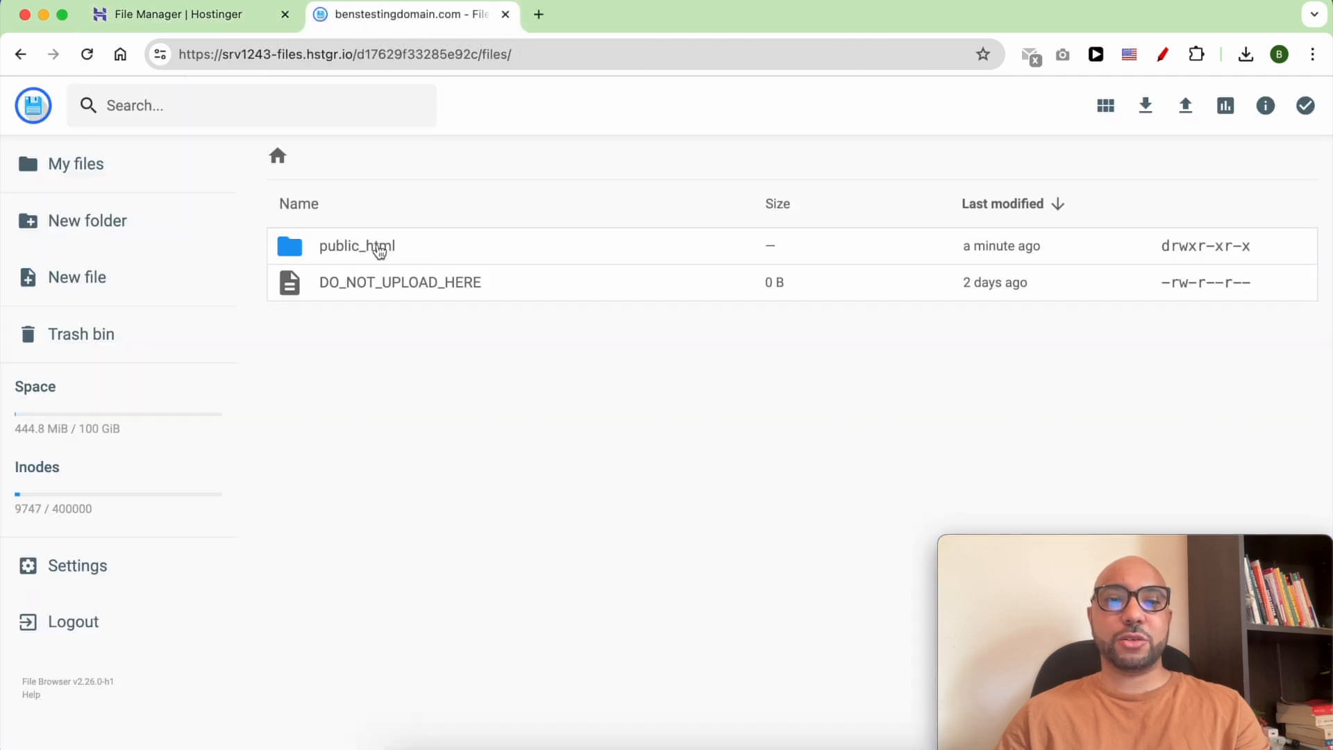
{"action": "double_click", "coordinate": [356, 246]}
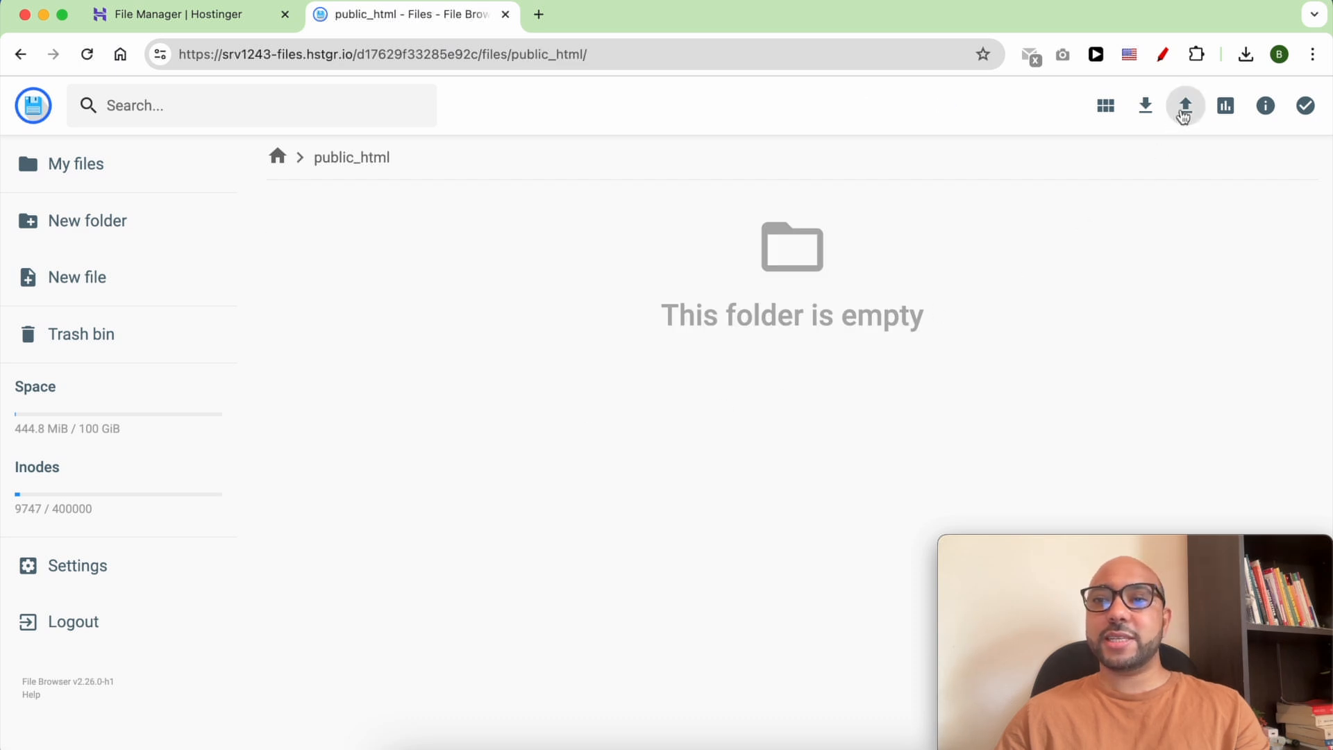
{"action": "mouse_move", "coordinate": [1185, 104]}
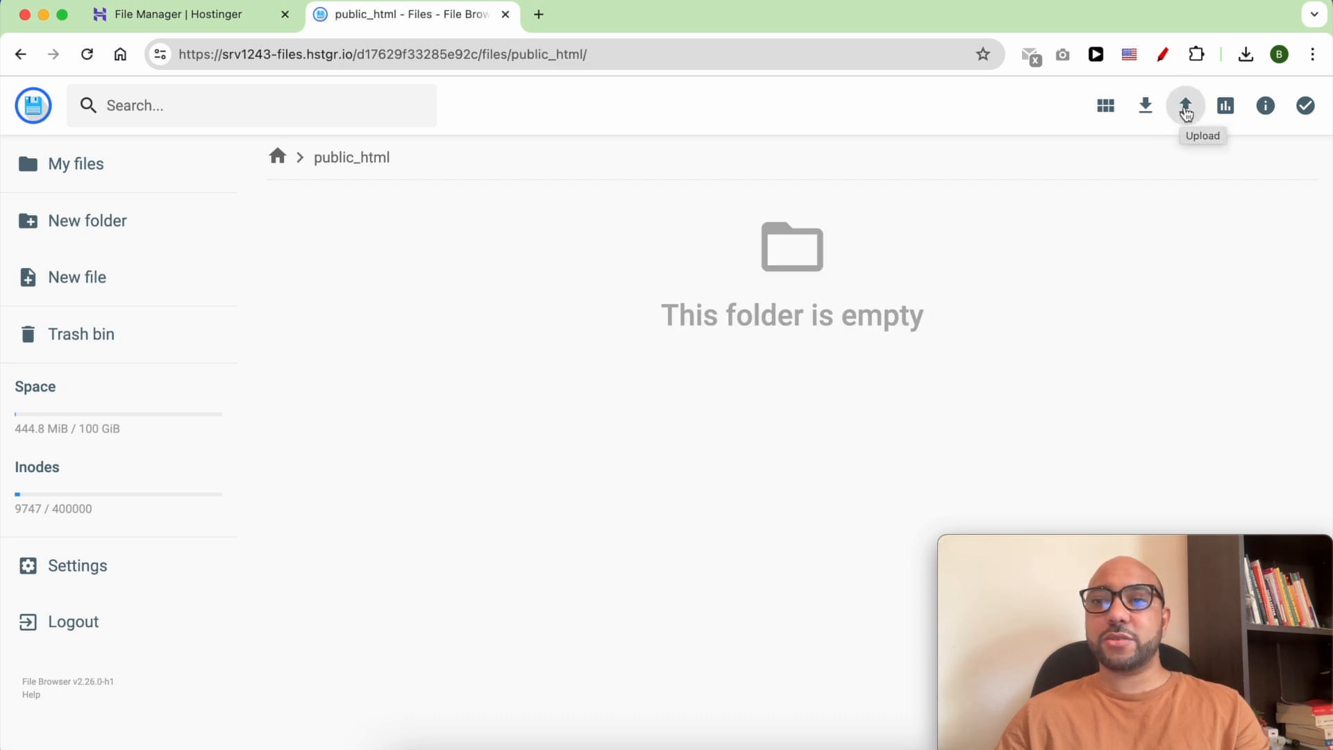
{"action": "left_click", "coordinate": [1185, 105]}
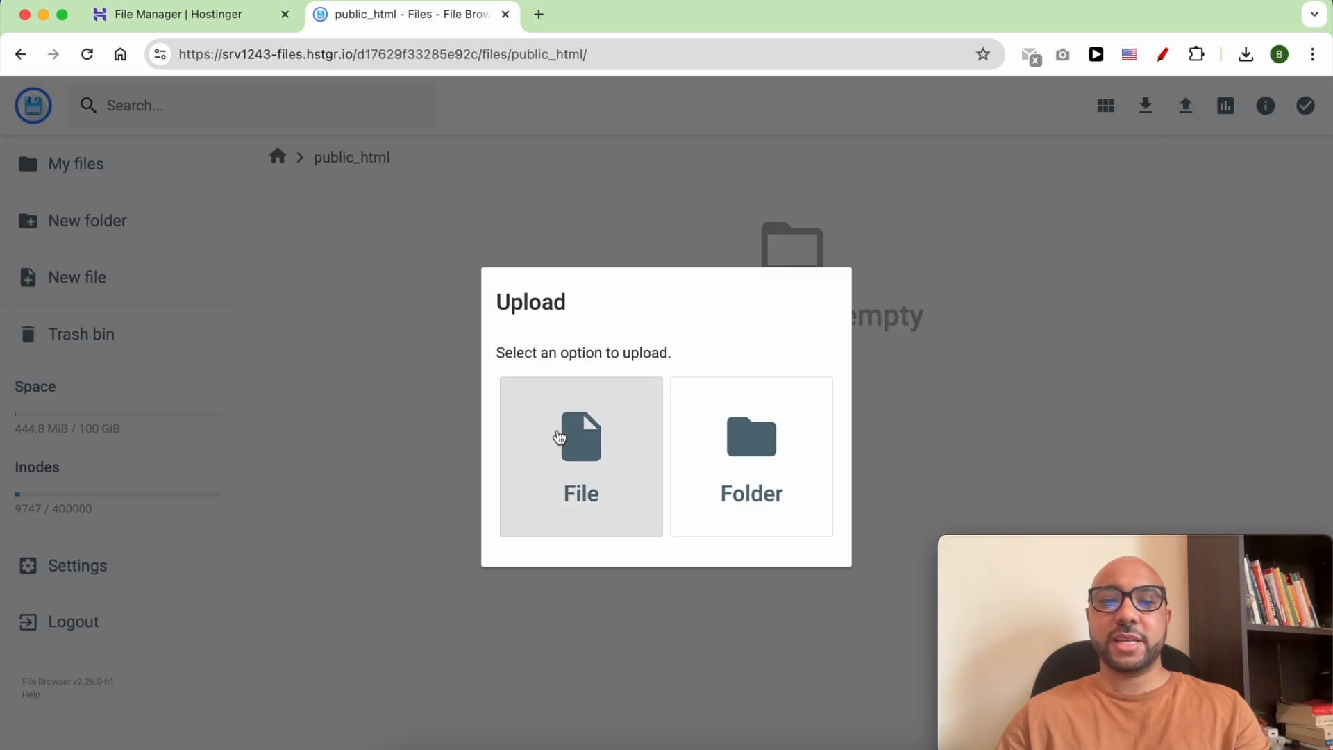
{"action": "left_click", "coordinate": [580, 455]}
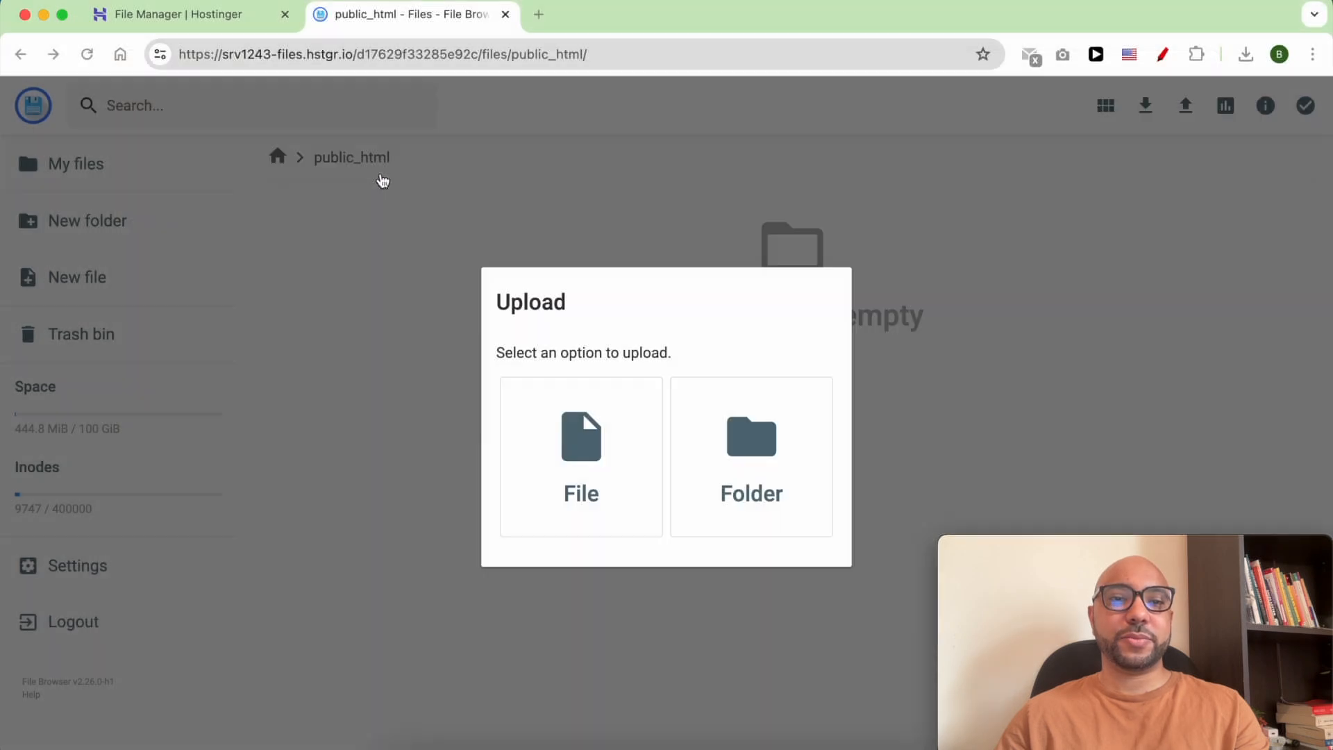
{"action": "left_click", "coordinate": [580, 457]}
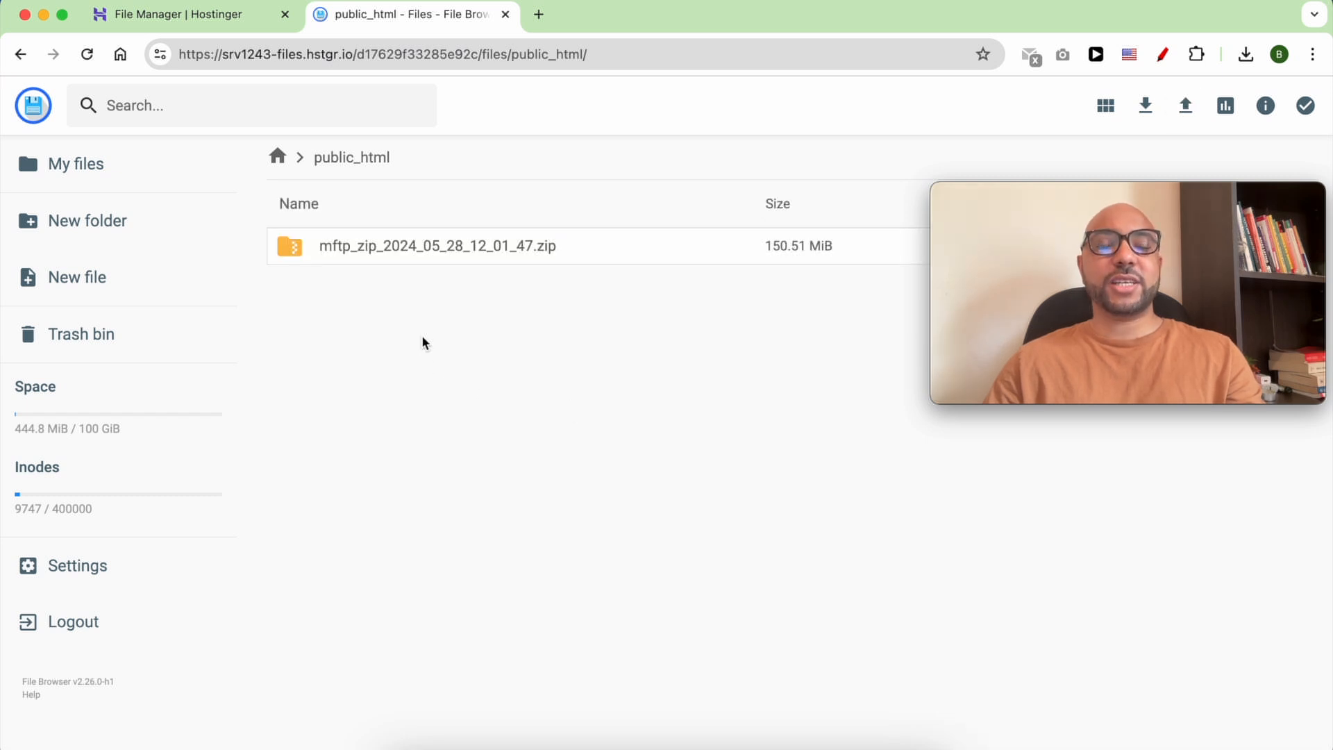
- Extract the backup zip into a new folder named 'backup' inside public_html
{"action": "left_click", "coordinate": [436, 245]}
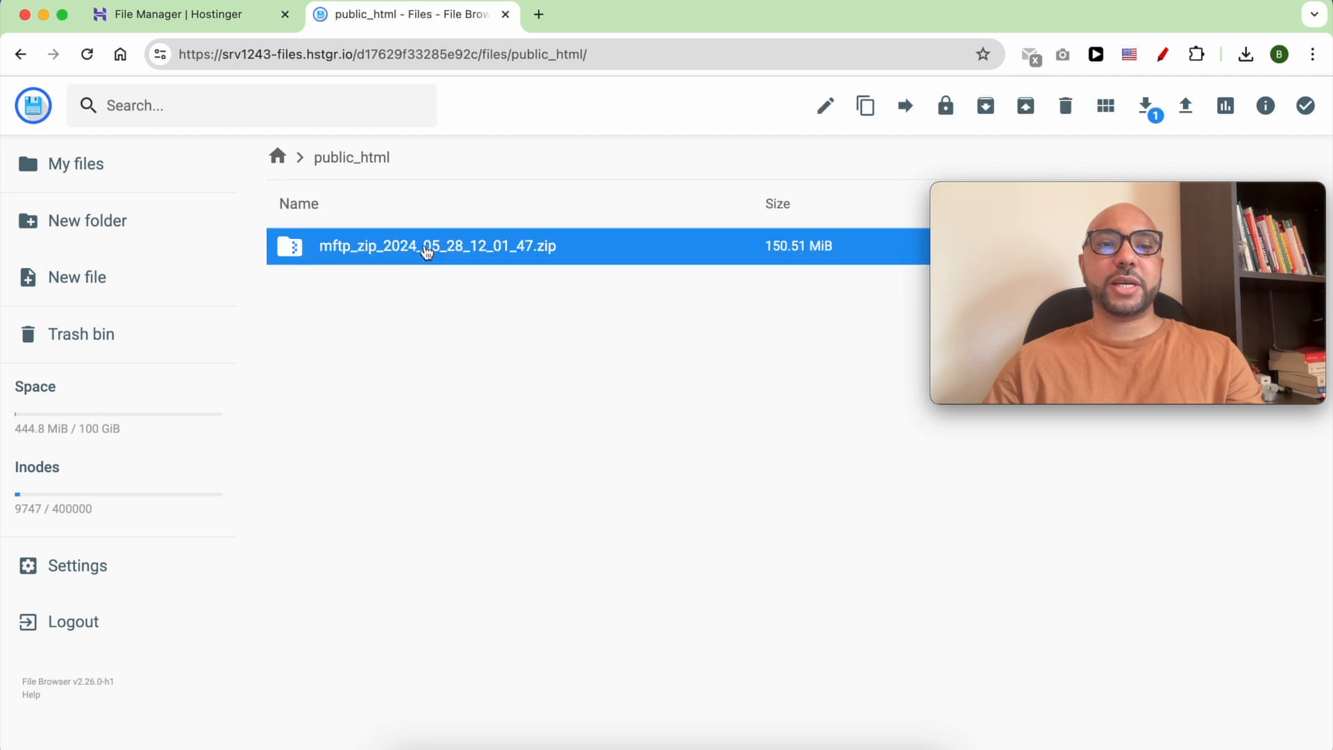
{"action": "mouse_move", "coordinate": [445, 252]}
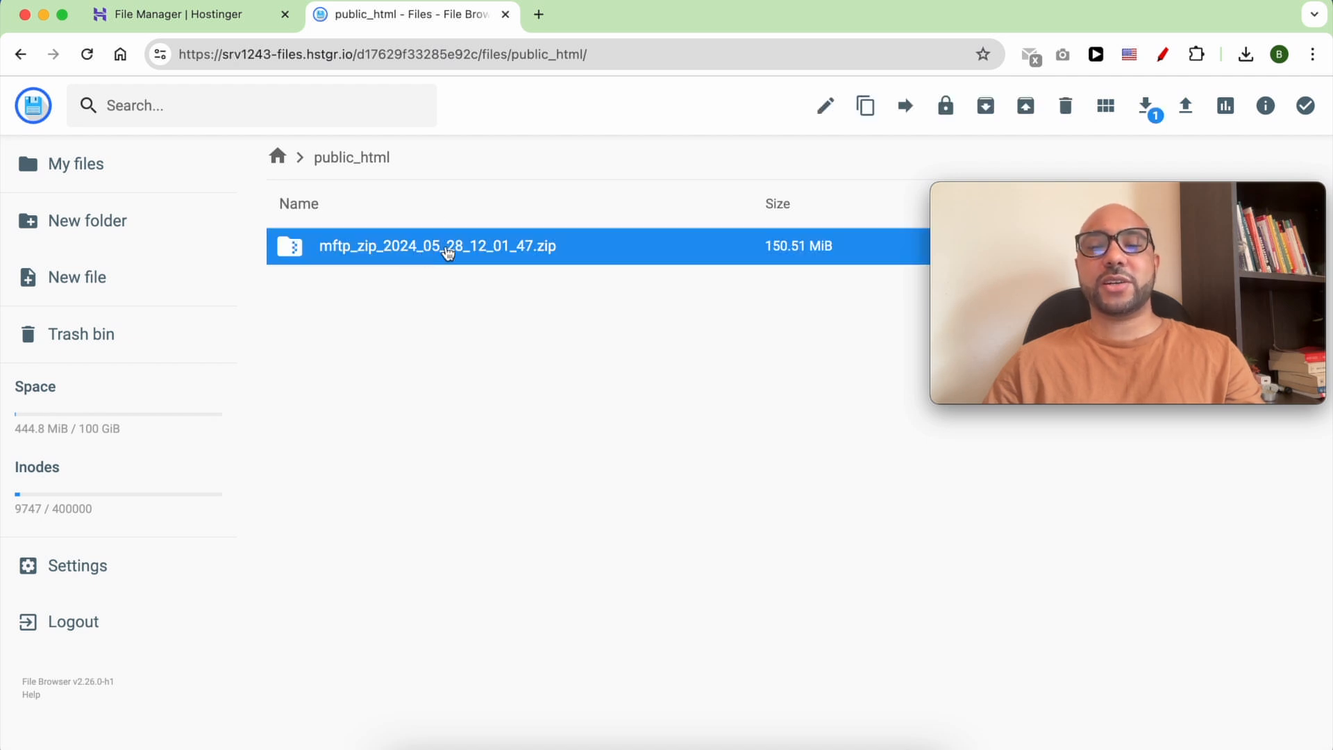
{"action": "right_click", "coordinate": [436, 246]}
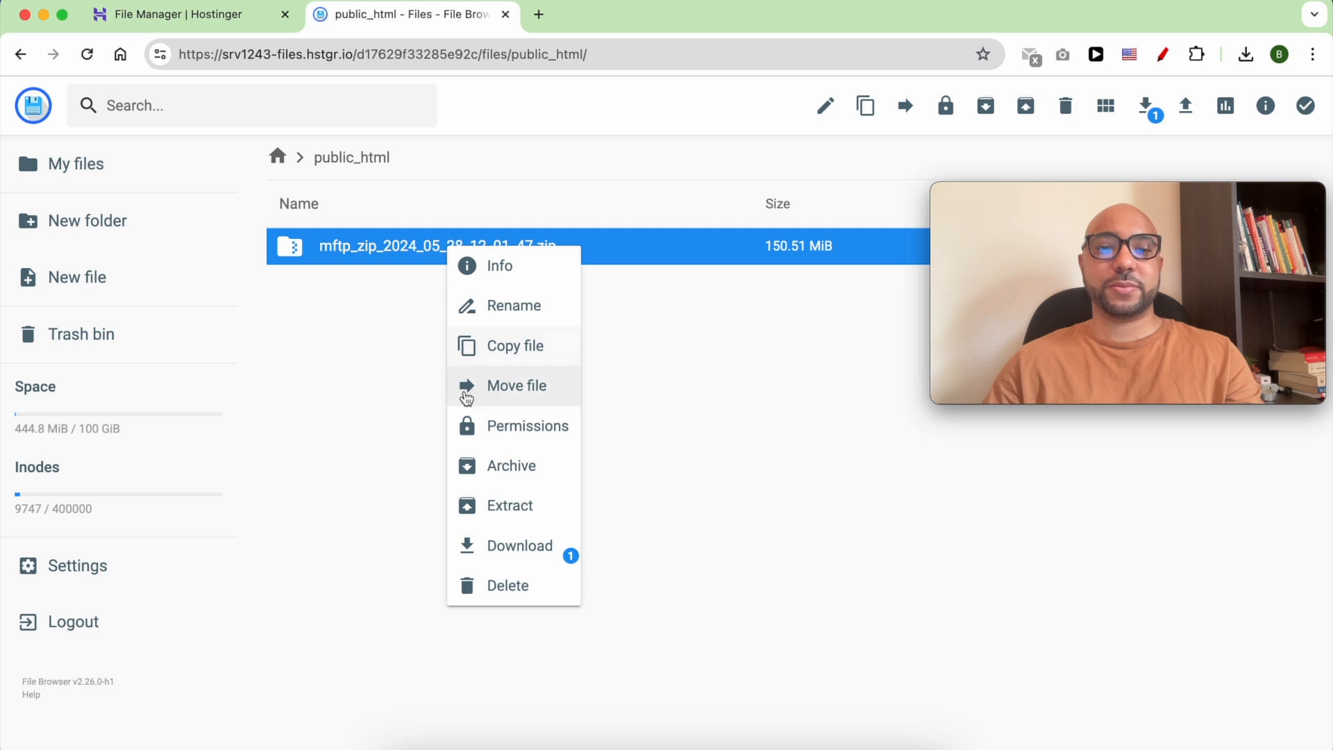
{"action": "mouse_move", "coordinate": [508, 505]}
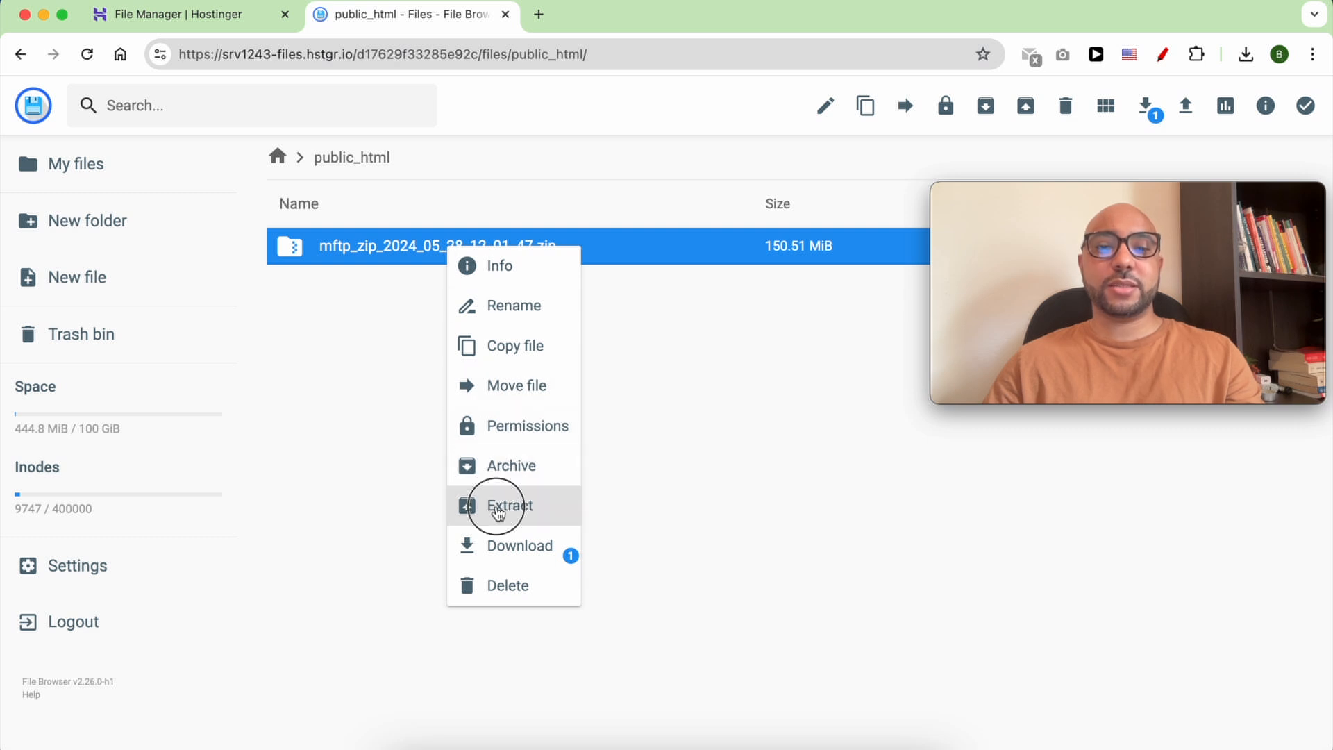
{"action": "left_click", "coordinate": [509, 505]}
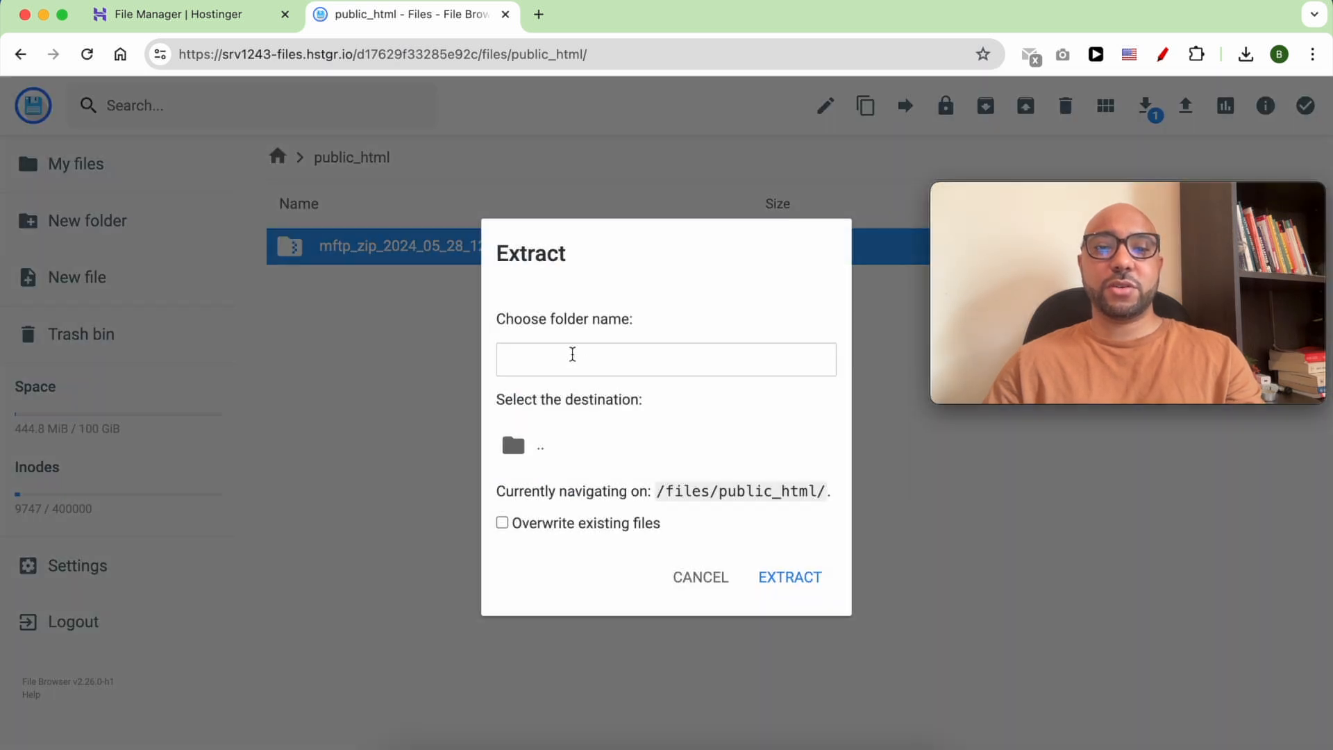
{"action": "type", "text": "b"}
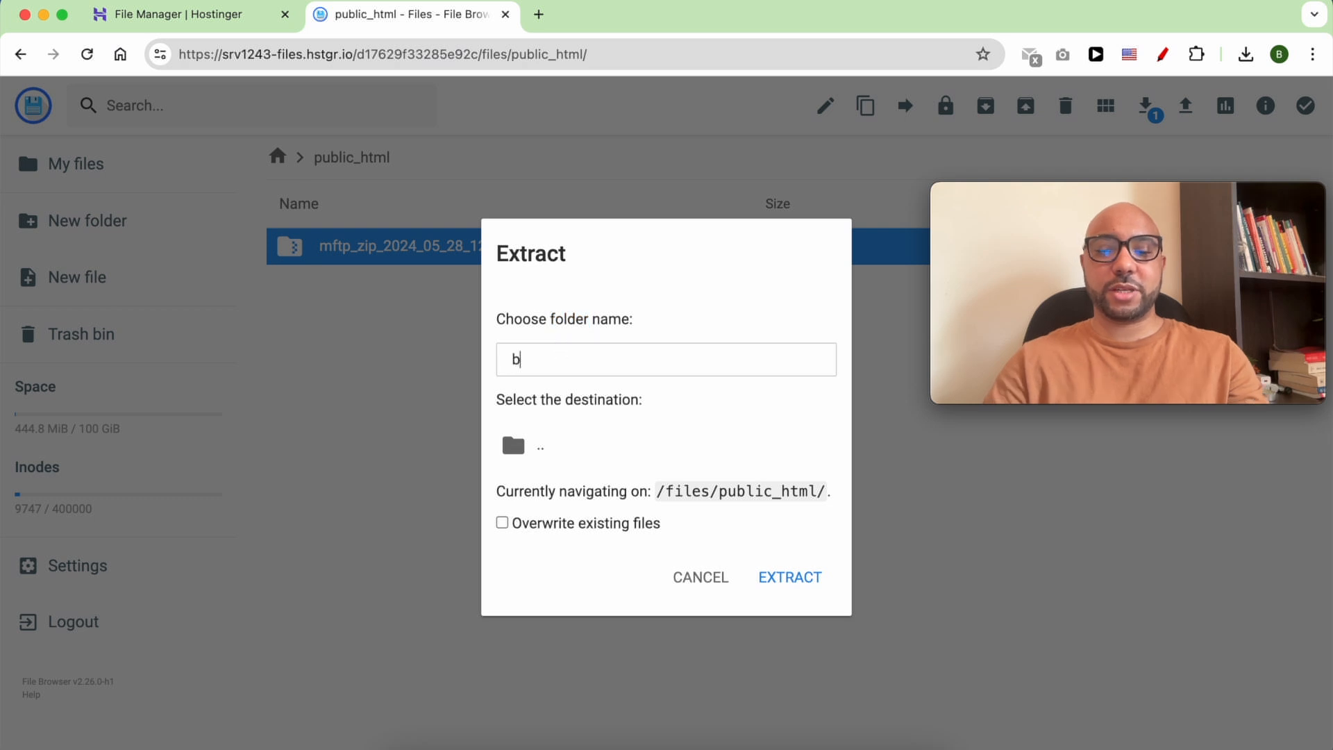
{"action": "type", "text": "ackup"}
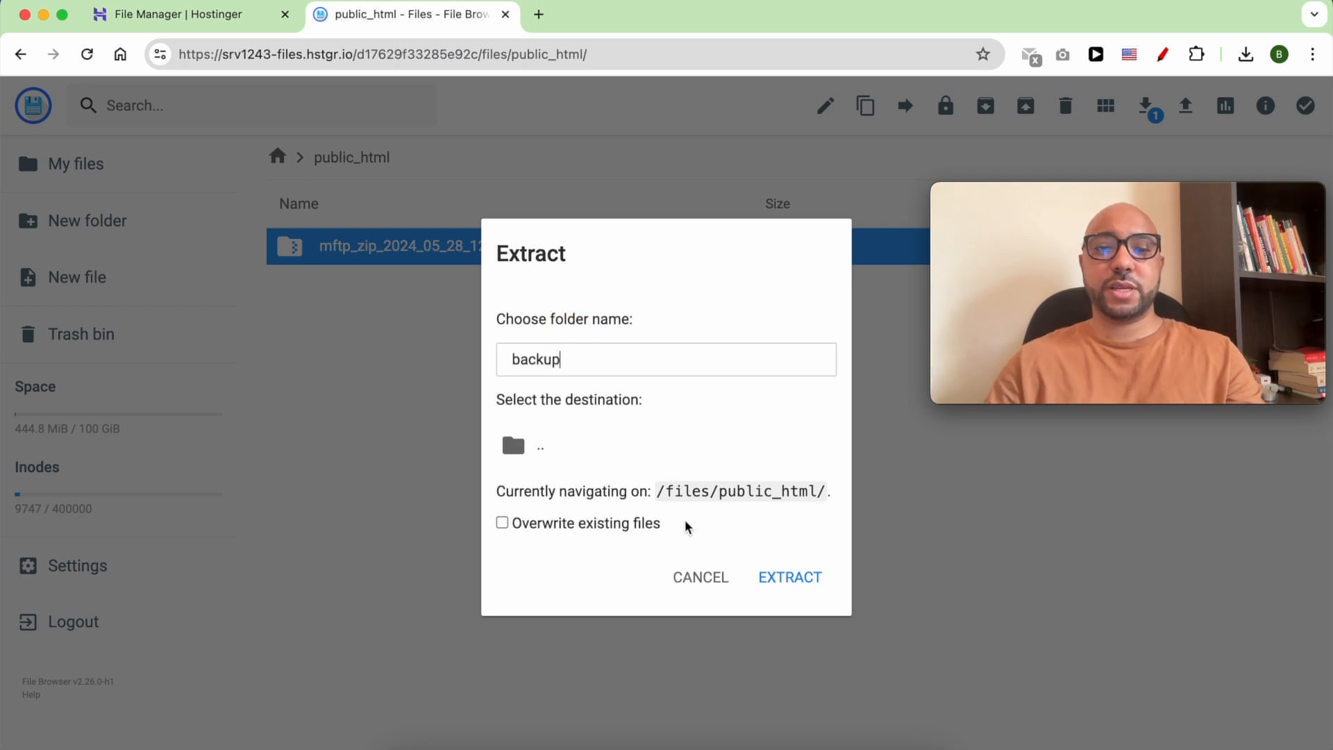
{"action": "left_click", "coordinate": [788, 577]}
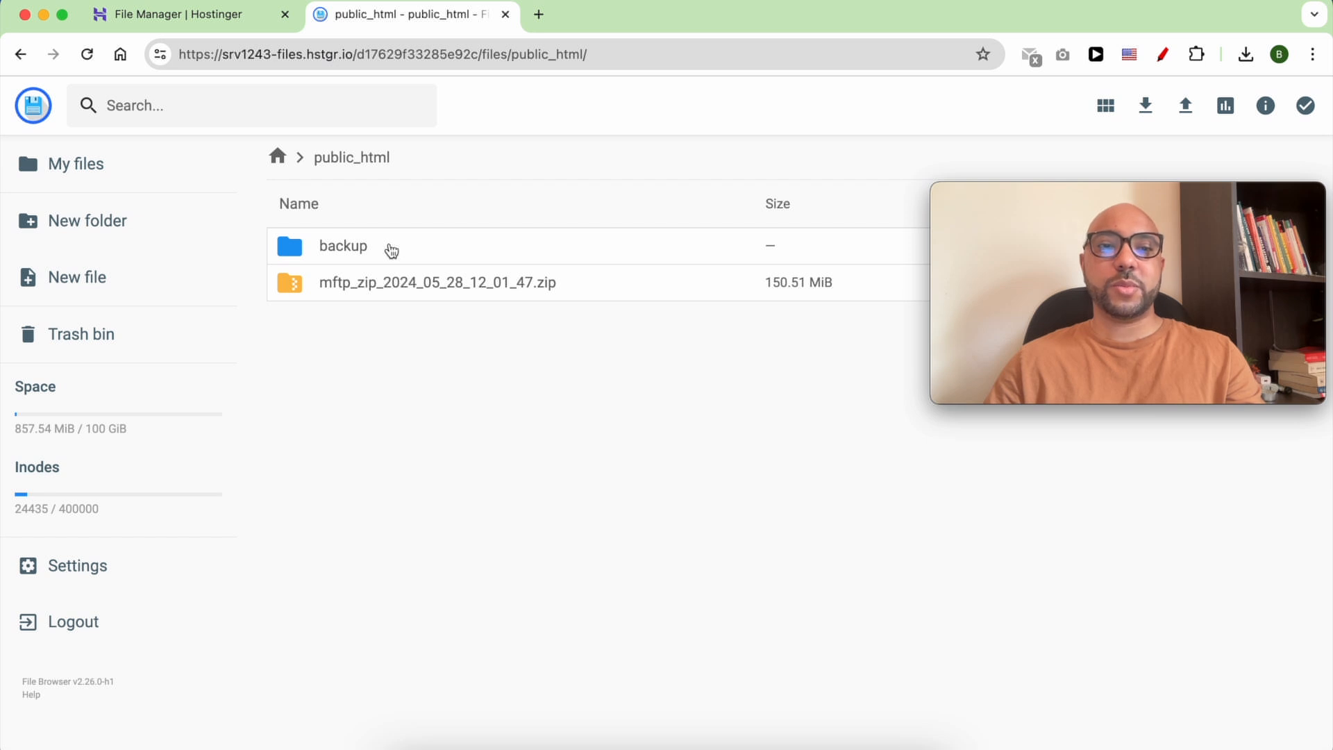
- Move all WordPress files from backup/benstestingdomain.com into /files/public_html/
{"action": "double_click", "coordinate": [343, 246]}
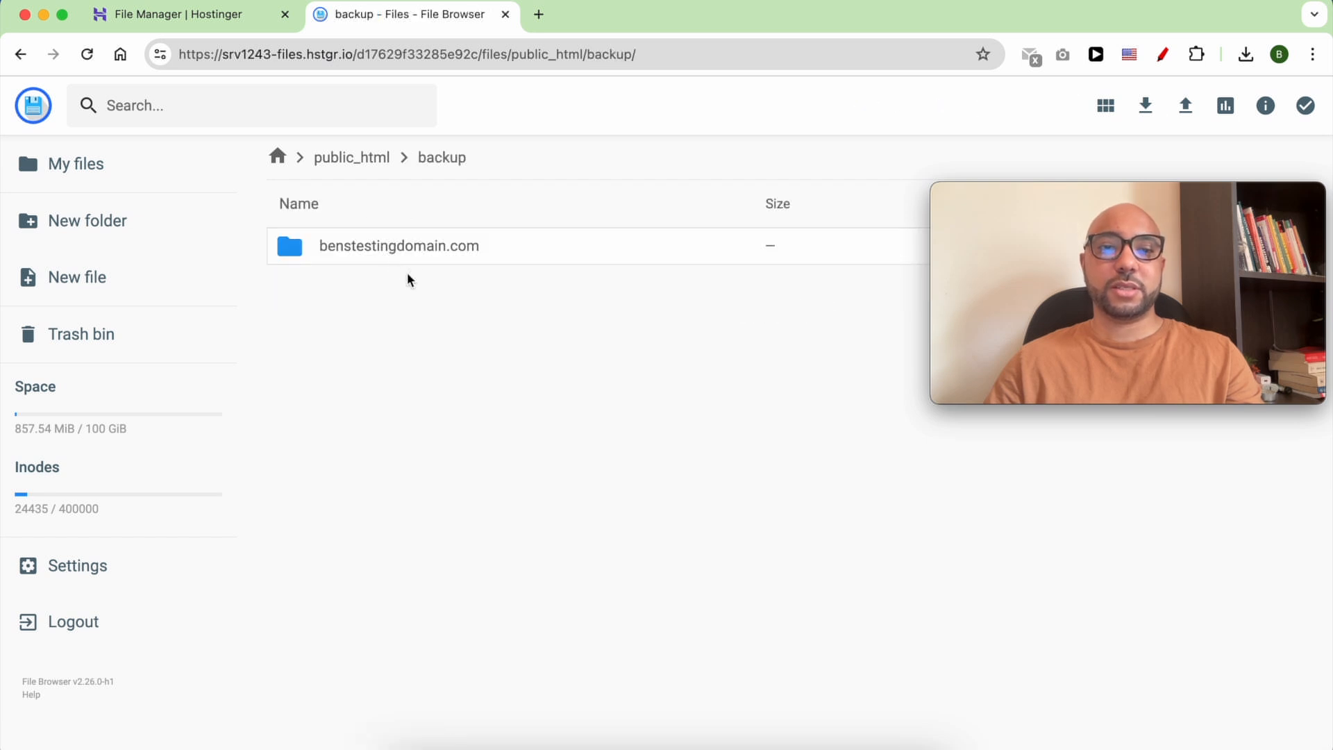
{"action": "double_click", "coordinate": [399, 246]}
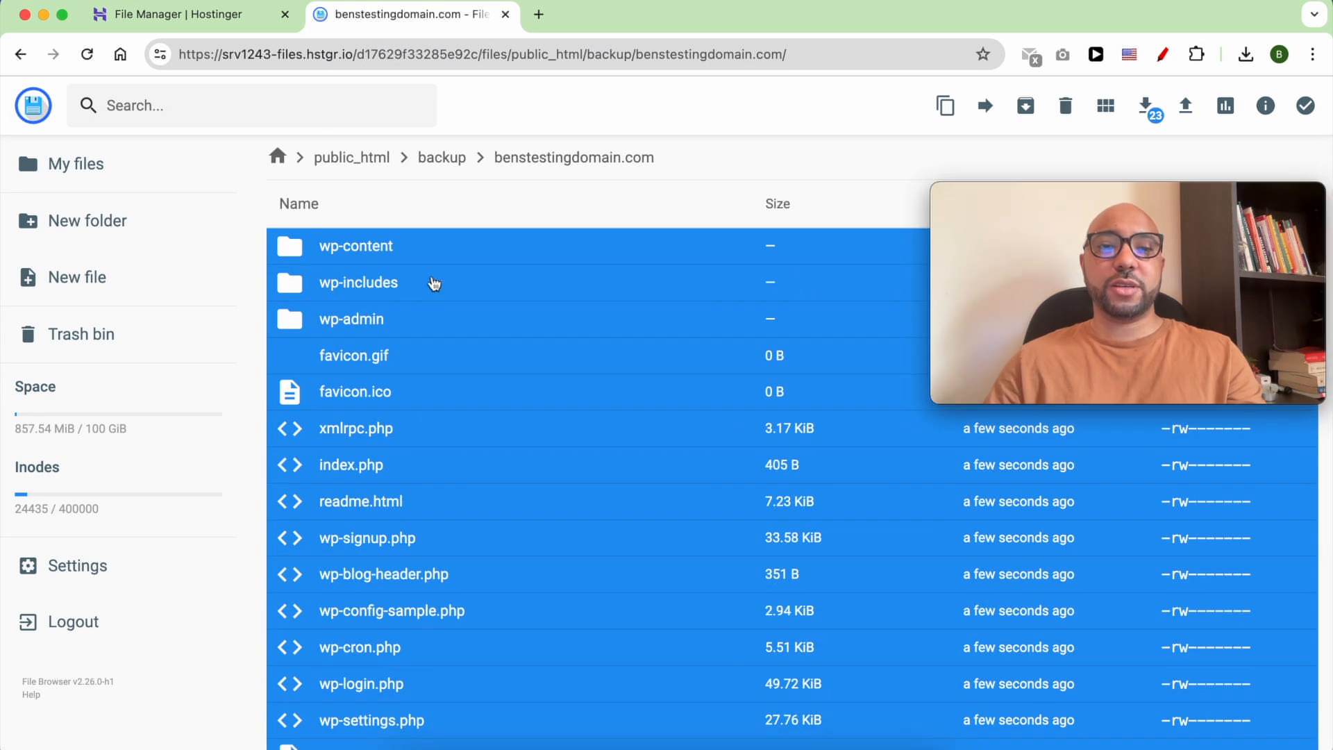
{"action": "right_click", "coordinate": [433, 282]}
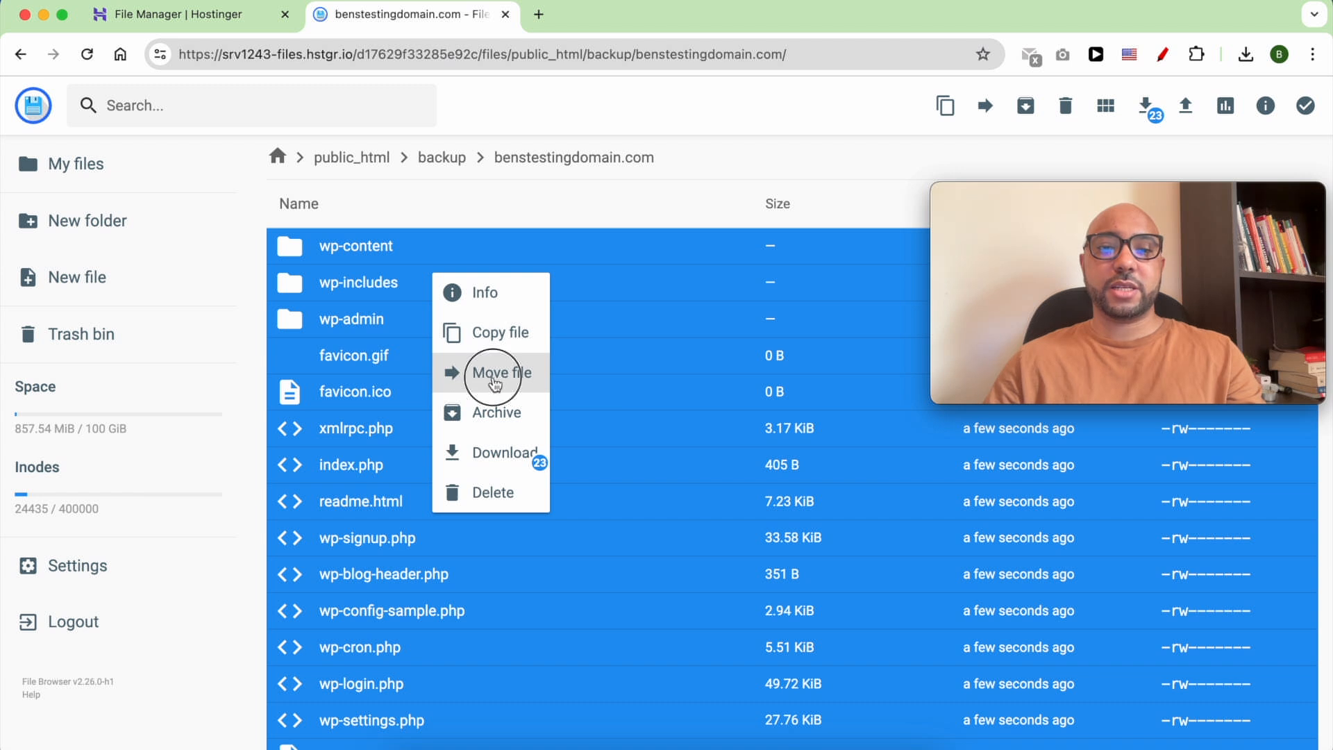
{"action": "left_click", "coordinate": [501, 372]}
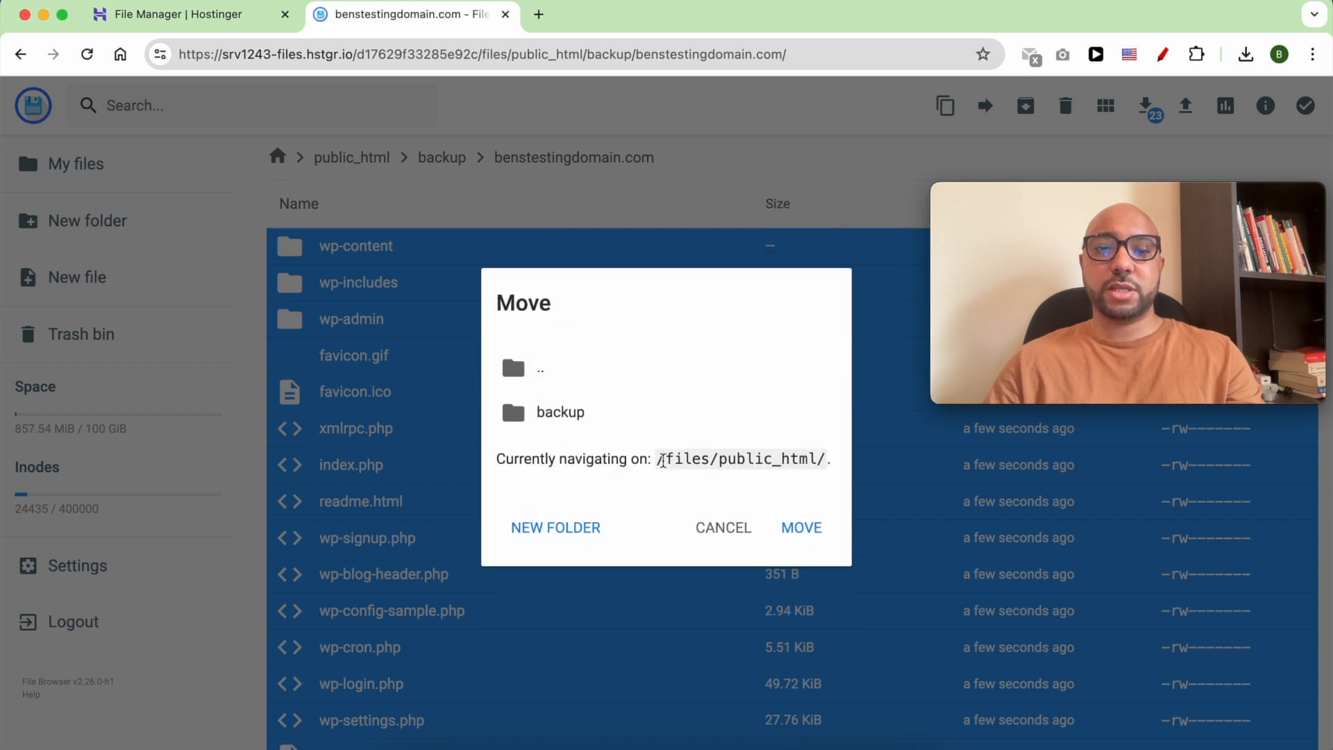
{"action": "double_click", "coordinate": [765, 458]}
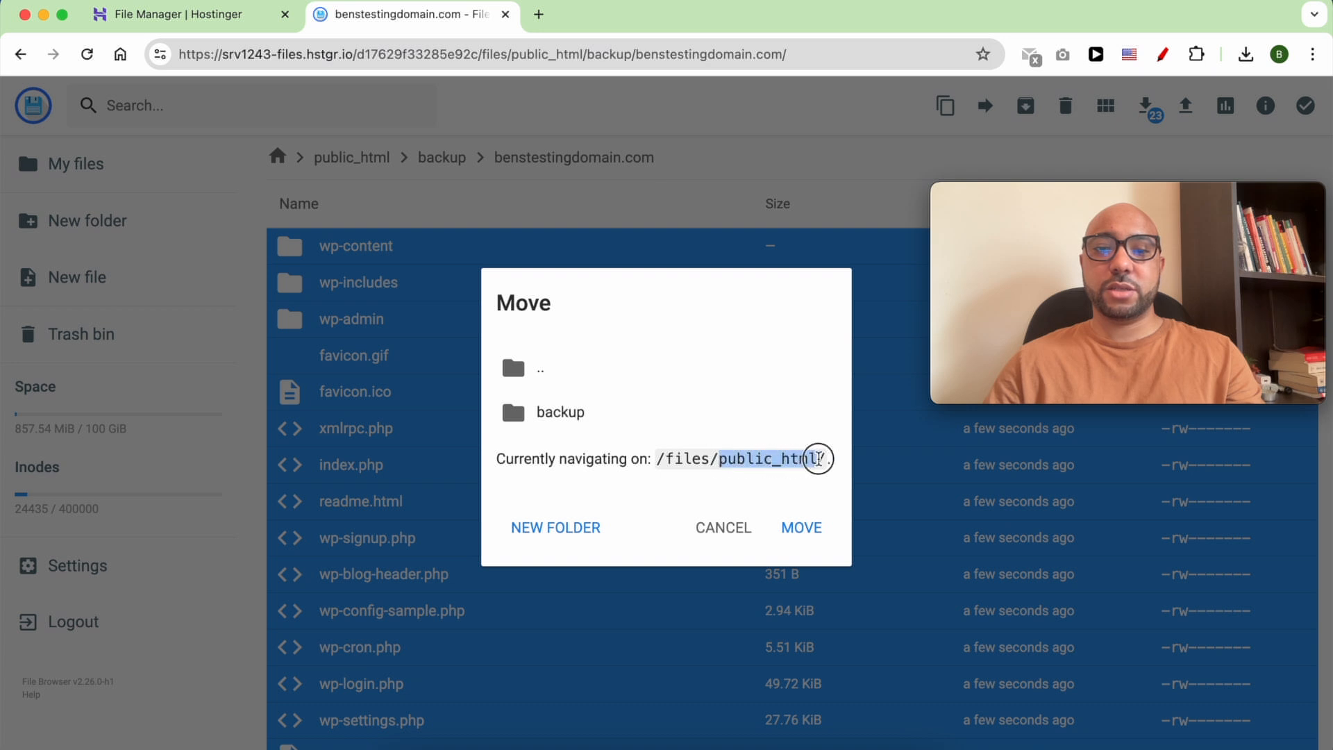
{"action": "mouse_move", "coordinate": [799, 528]}
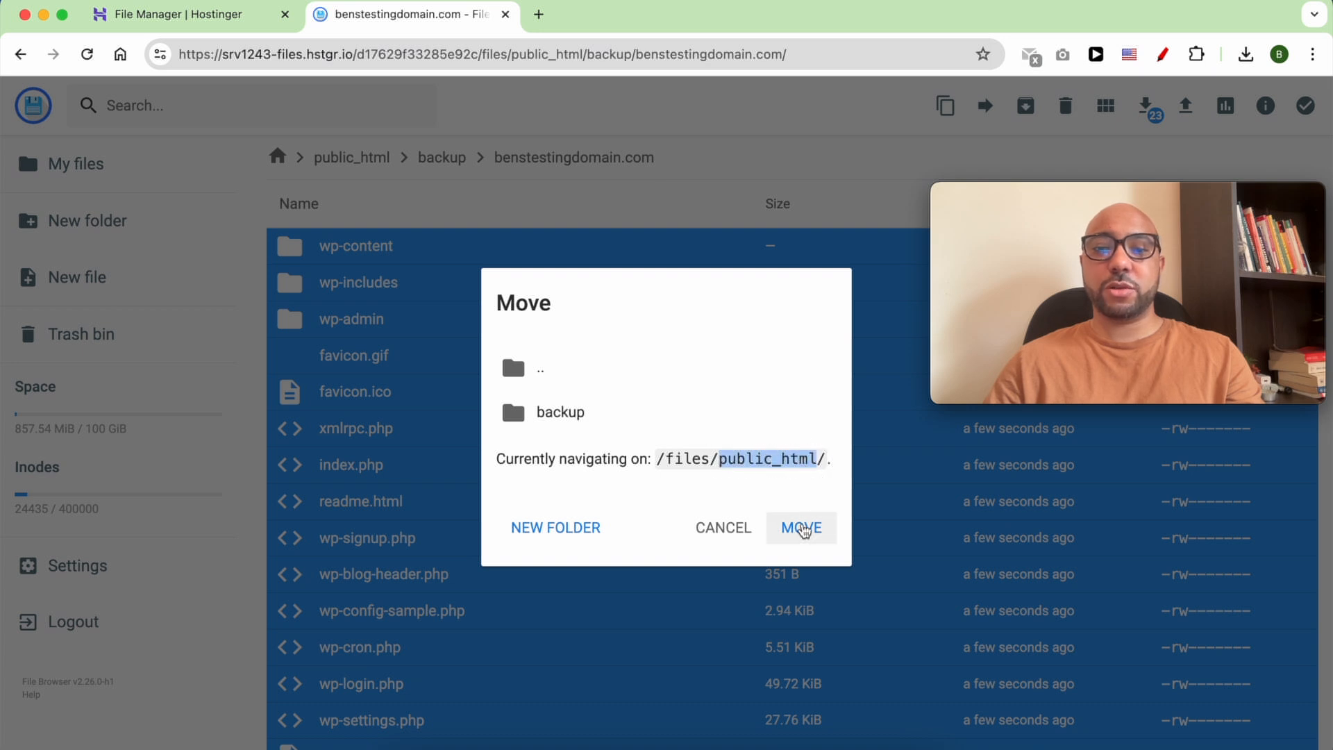
{"action": "left_click", "coordinate": [800, 528]}
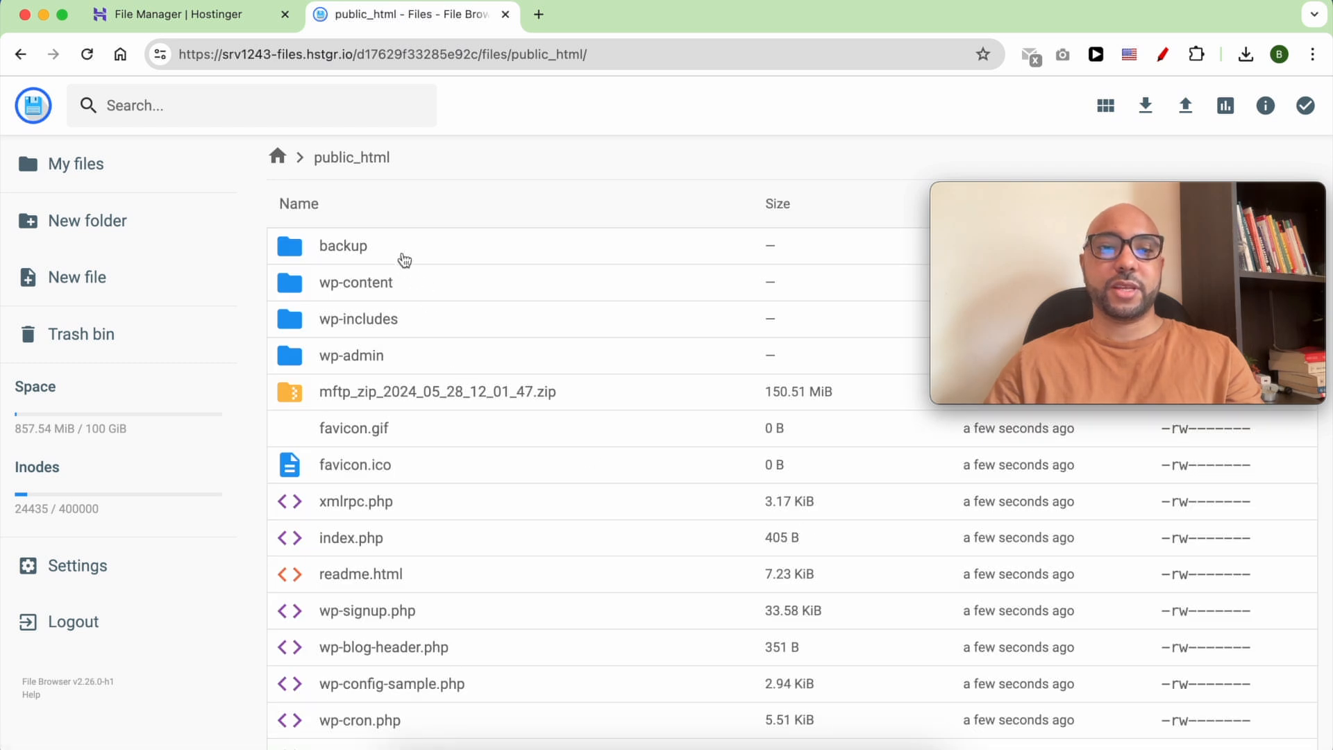
{"action": "mouse_move", "coordinate": [416, 457]}
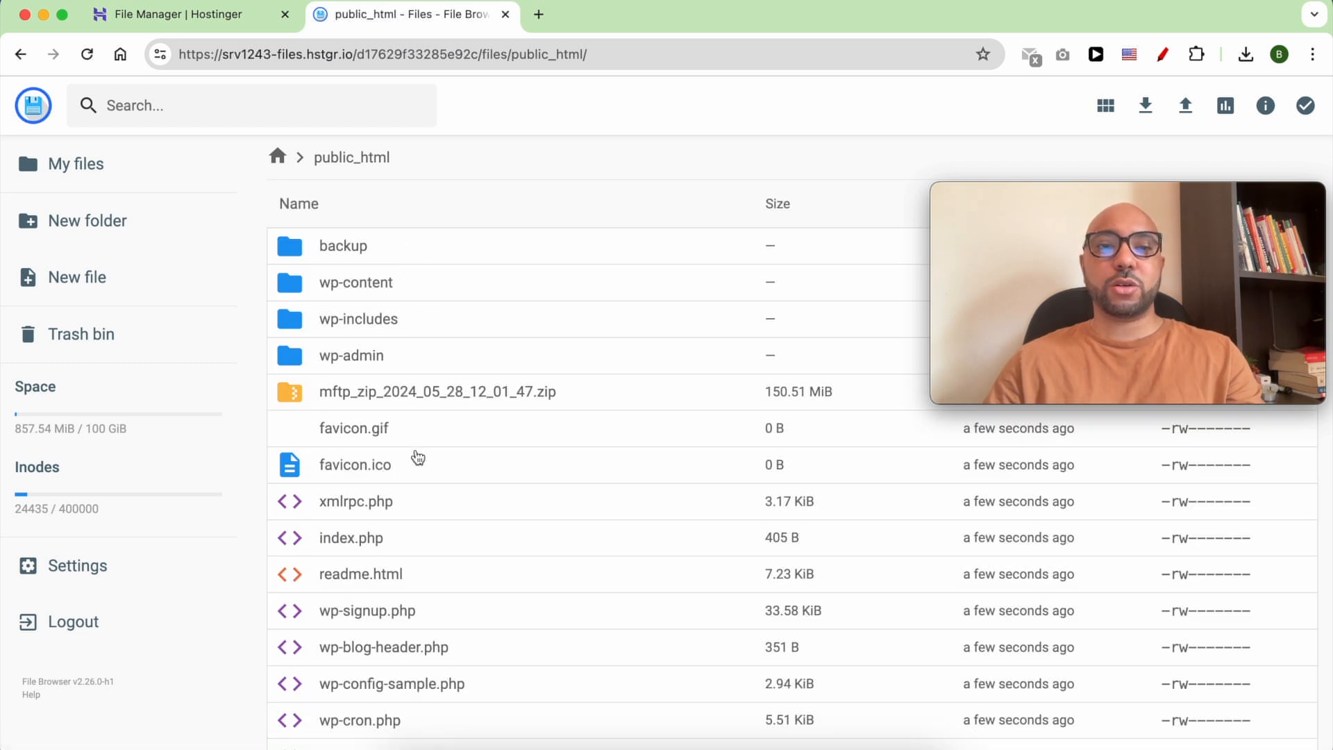
{"action": "mouse_move", "coordinate": [431, 260]}
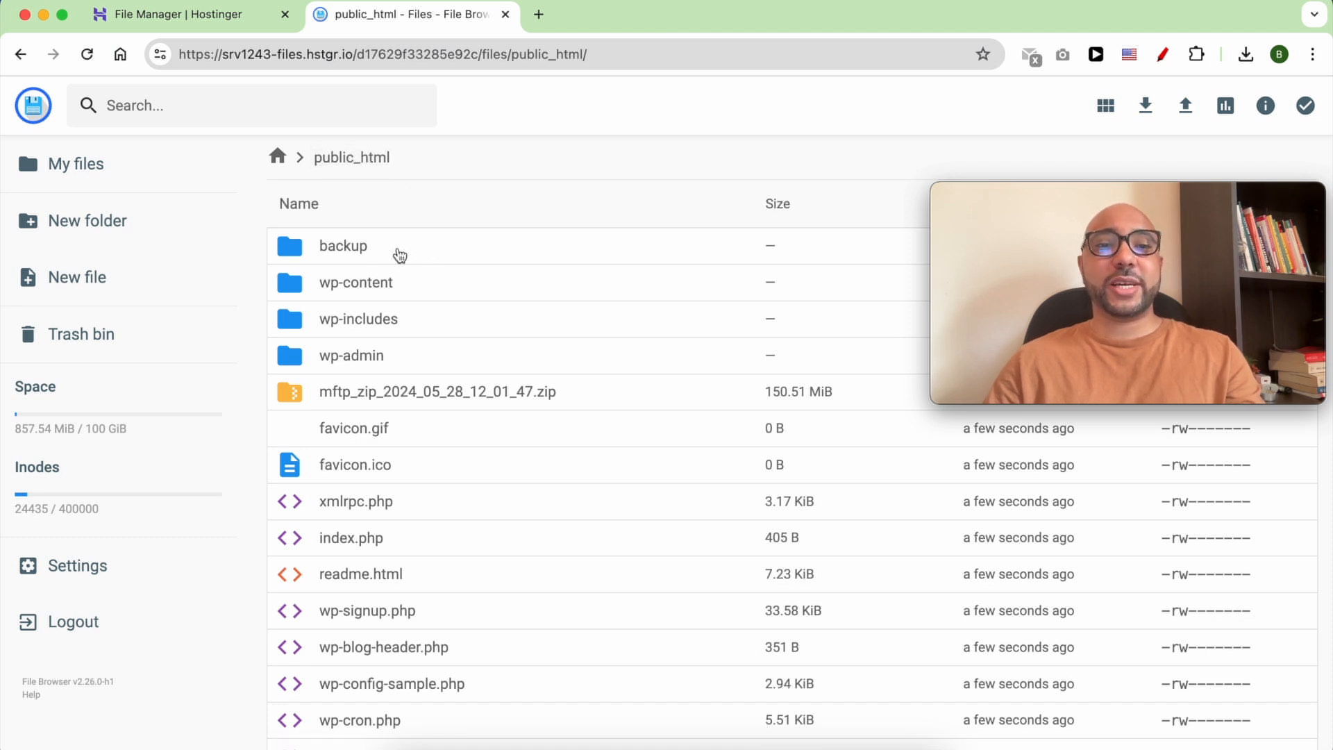
- Select the leftover backup folder and zip together and bring up their actions menu
{"action": "left_click", "coordinate": [436, 391]}
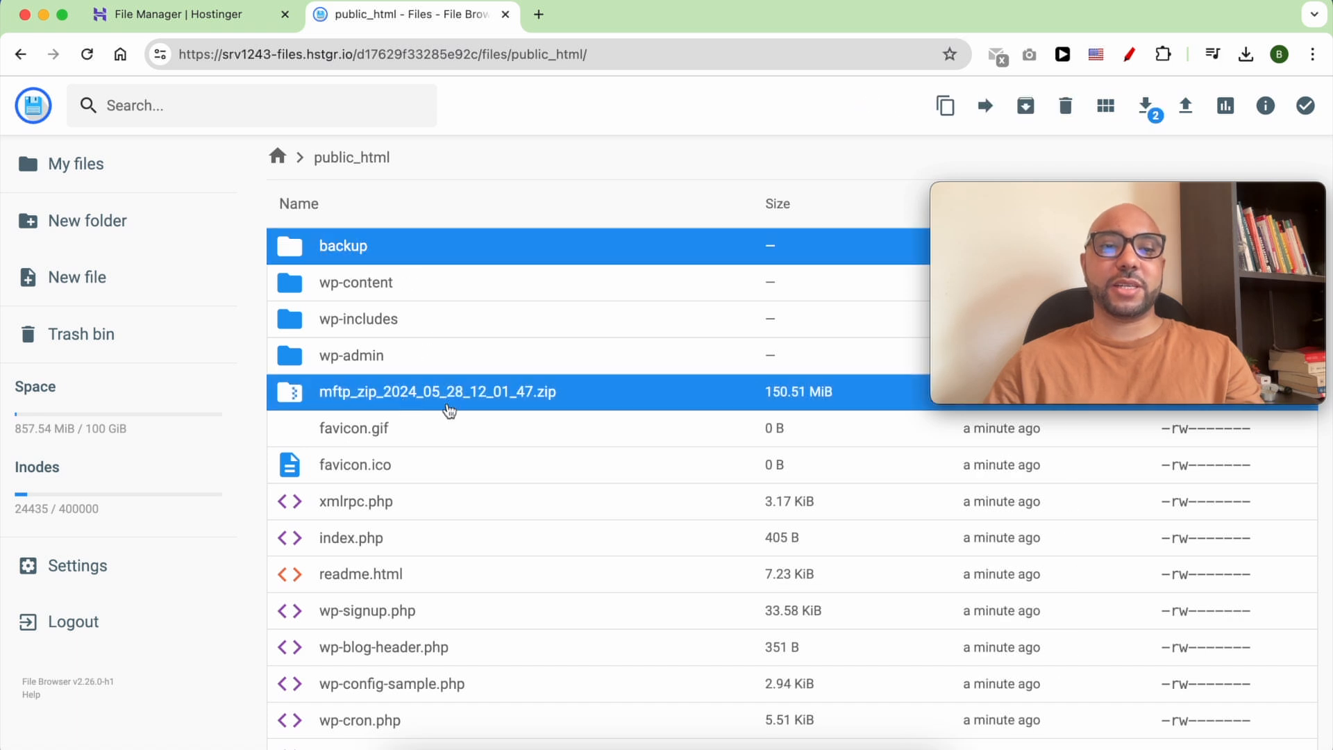
{"action": "right_click", "coordinate": [436, 392]}
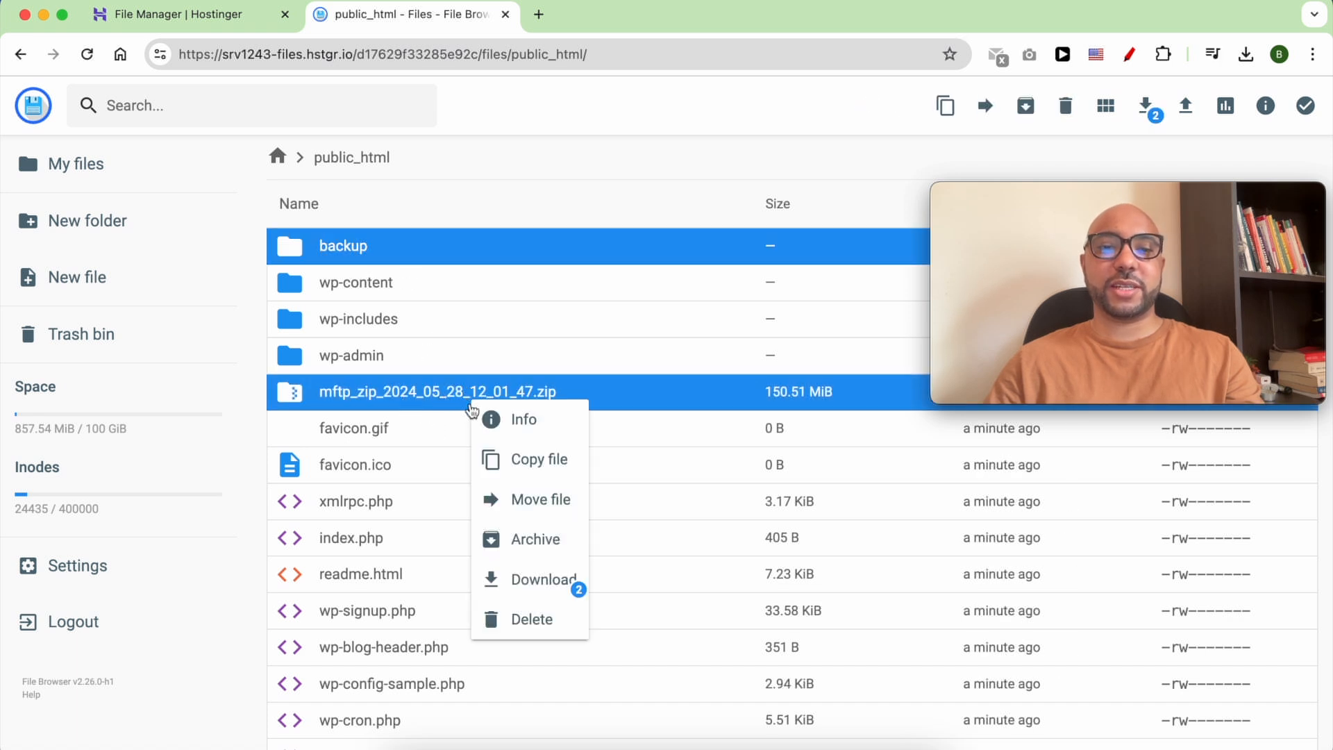